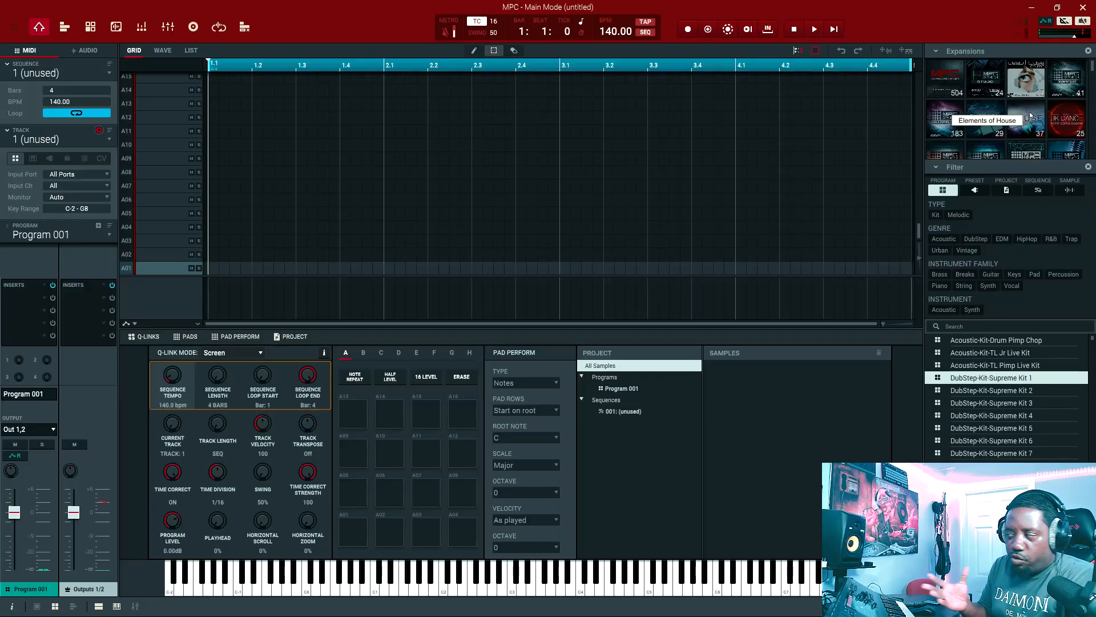
scroll("down", 3)
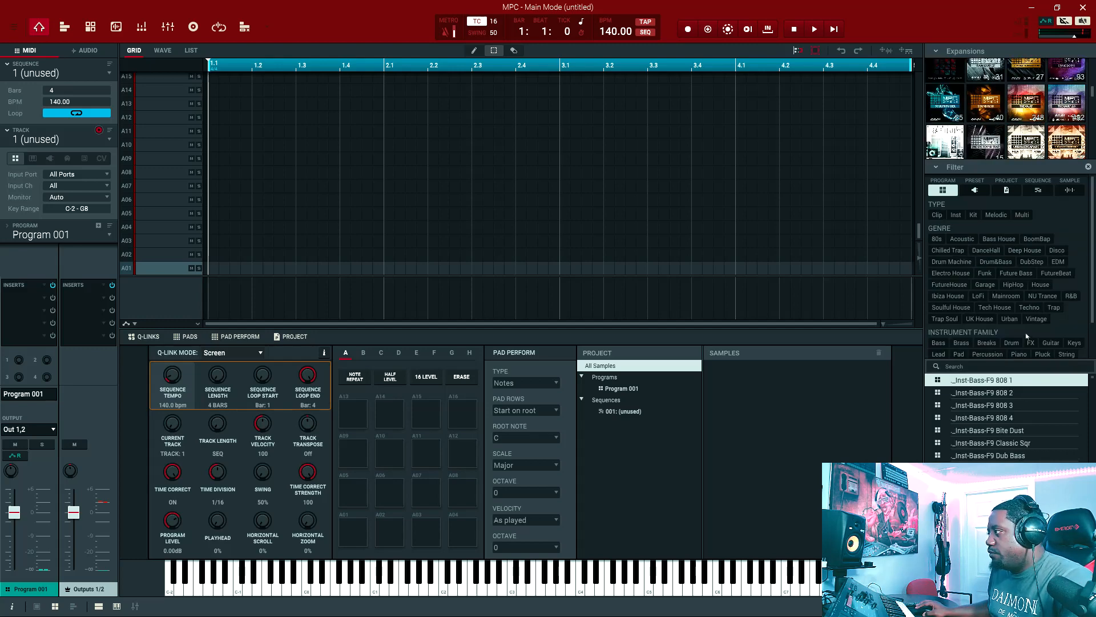
left_click(1026, 105)
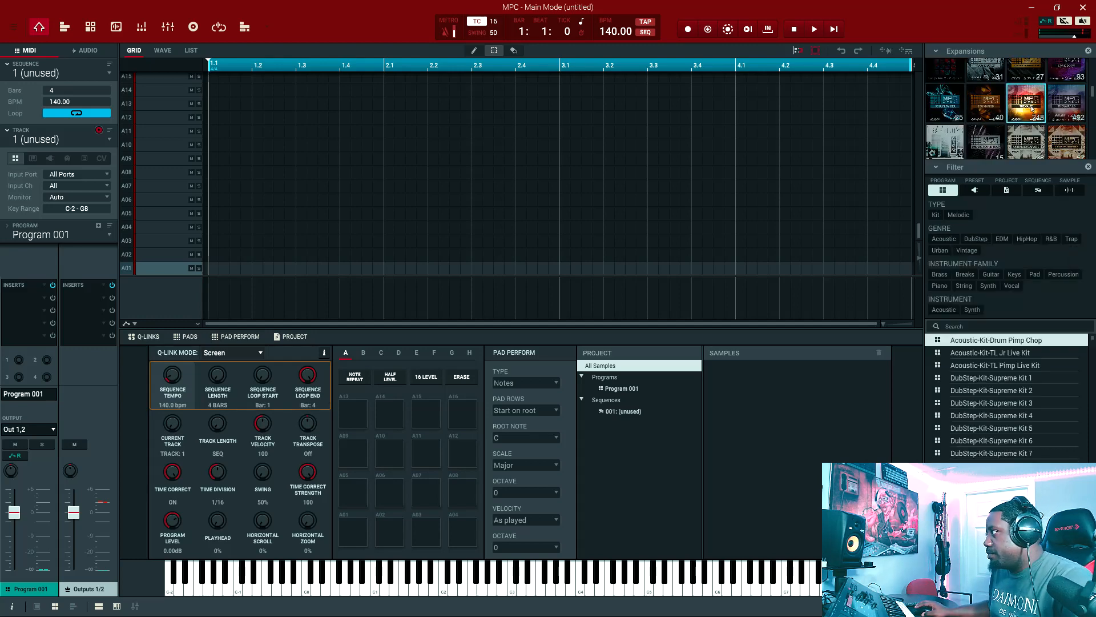
left_click(1000, 377)
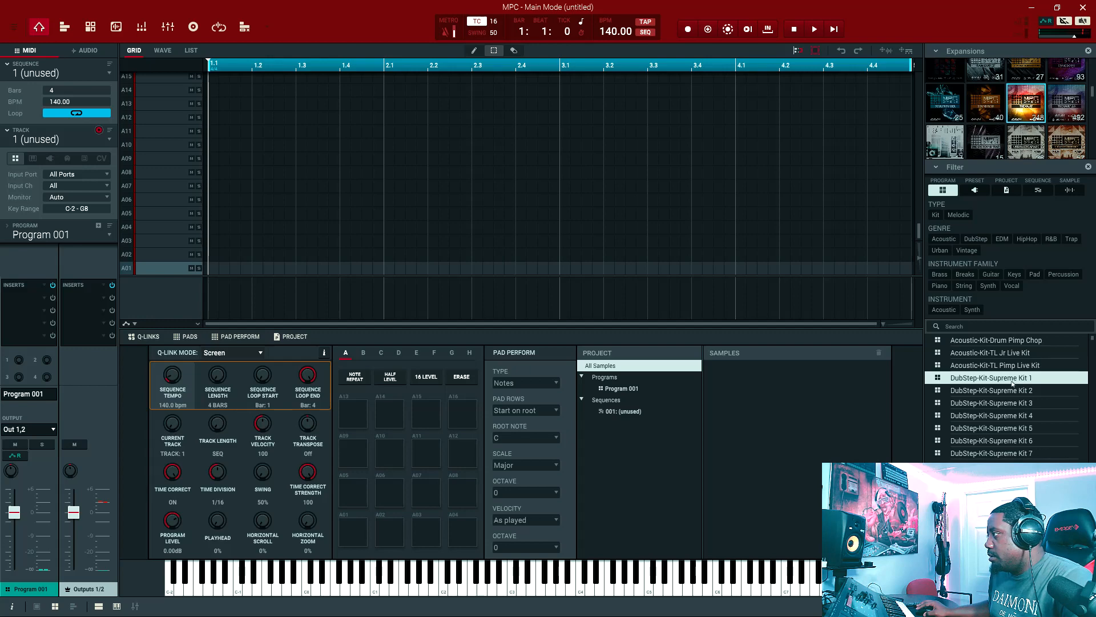